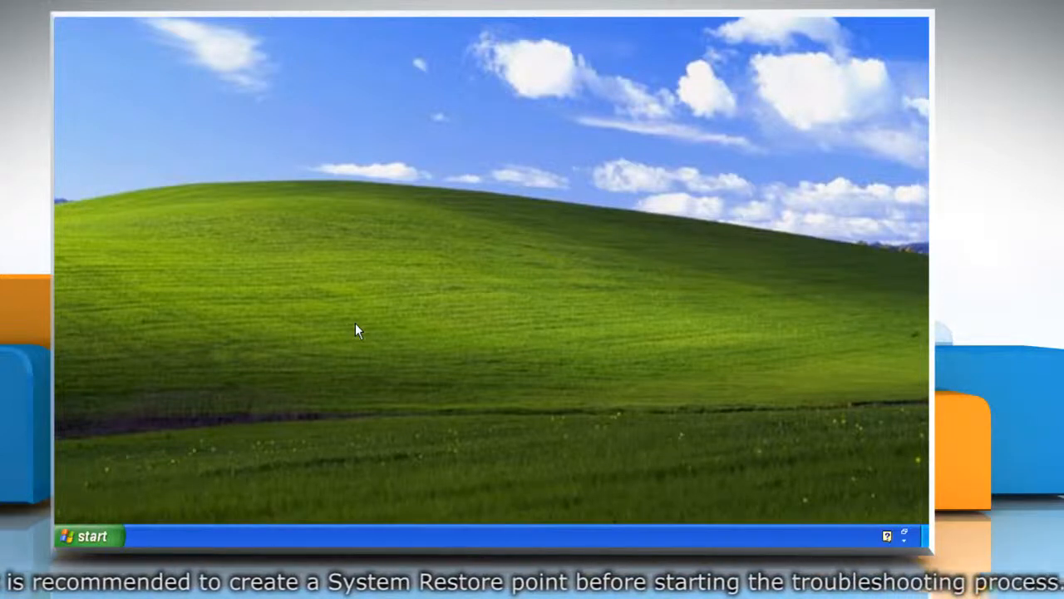
mouse_move(379, 329)
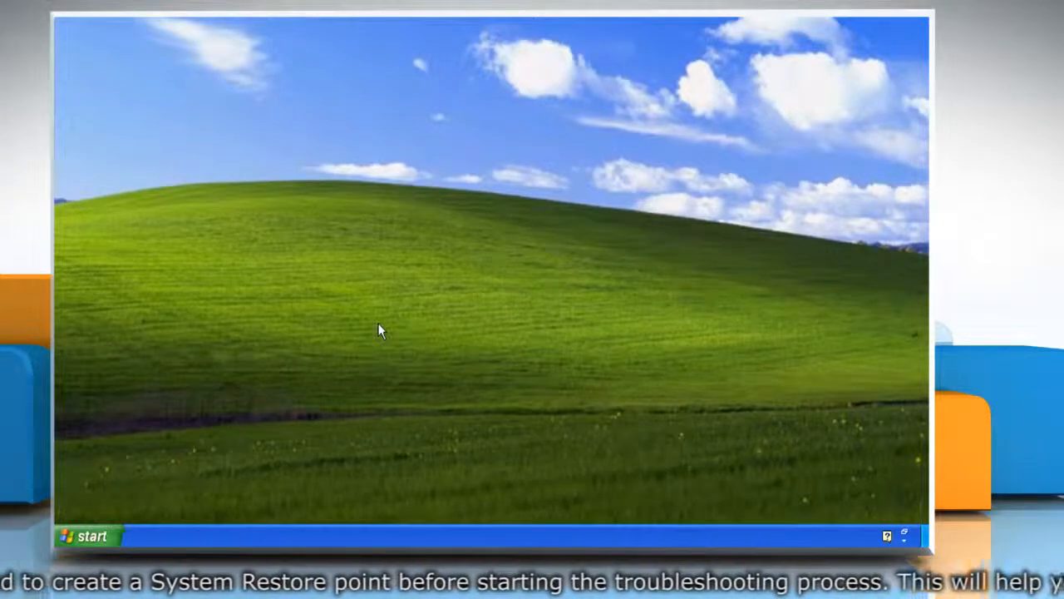
mouse_move(349, 352)
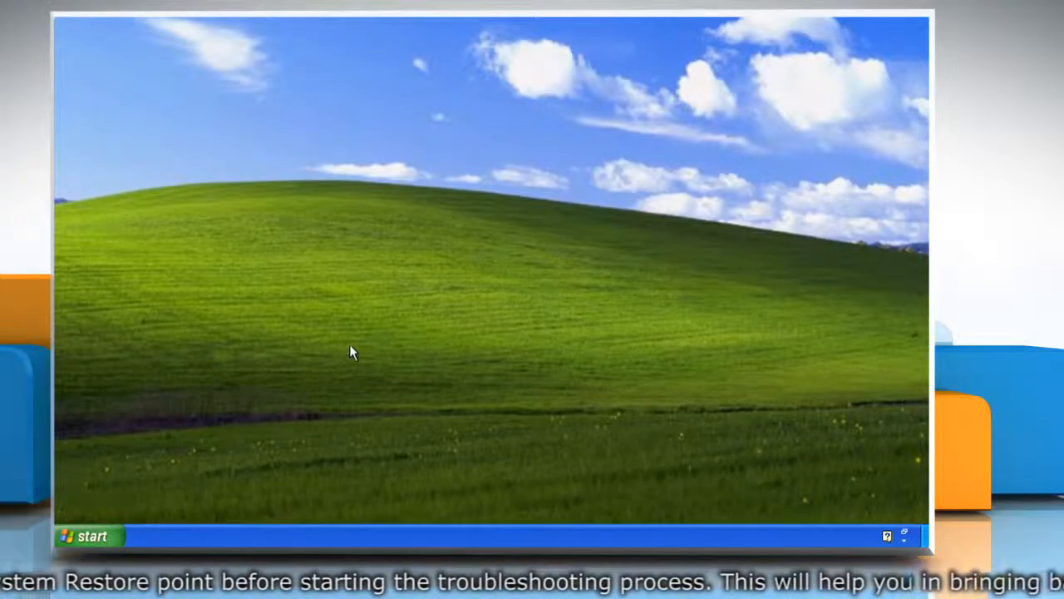
mouse_move(341, 359)
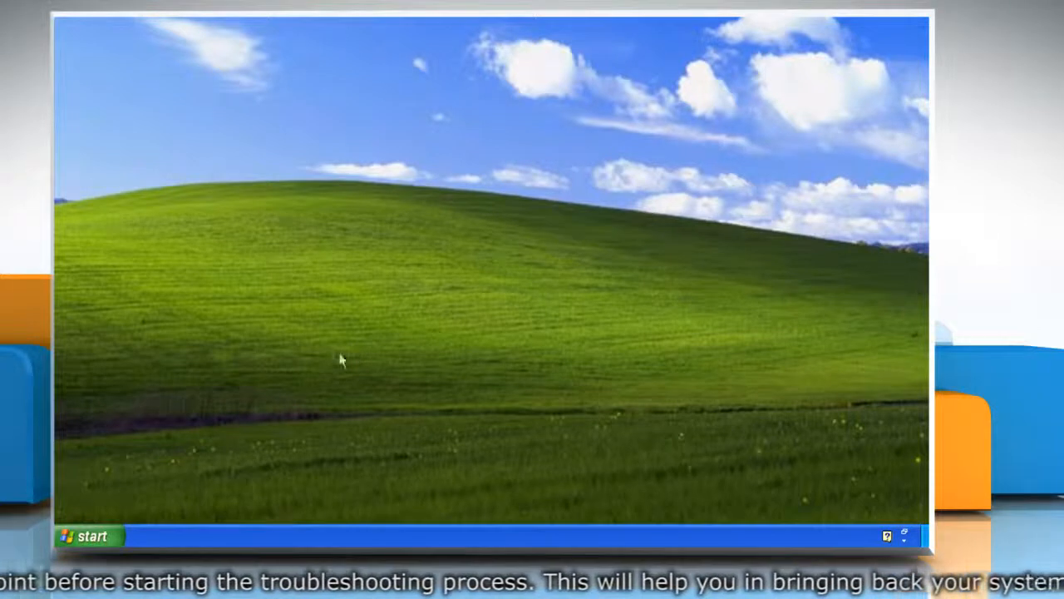
mouse_move(74, 536)
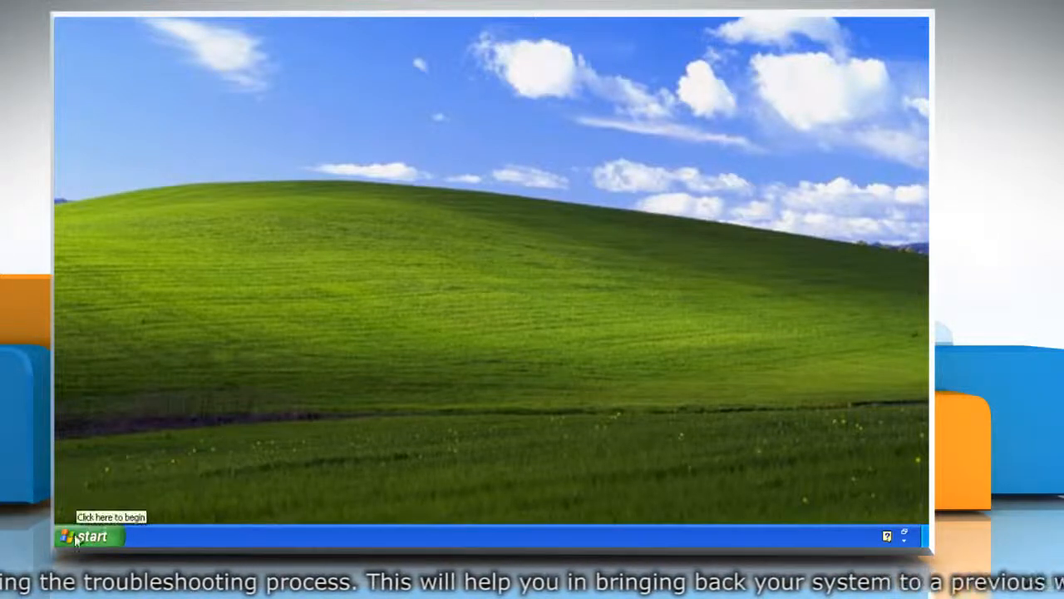
- Launch System Restore from Start > All Programs > Accessories > System Tools
left_click(86, 535)
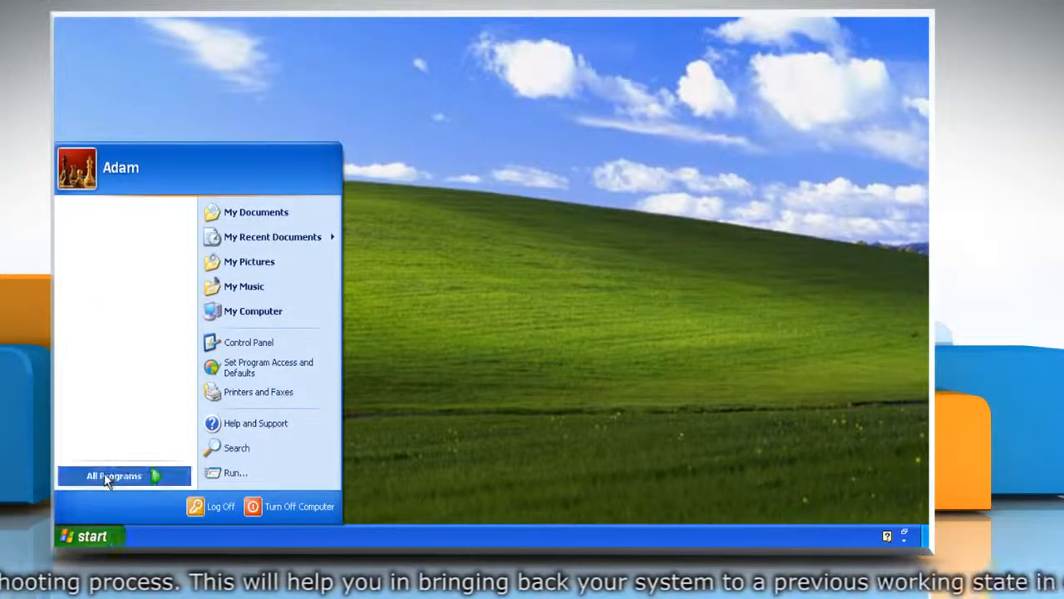
left_click(113, 476)
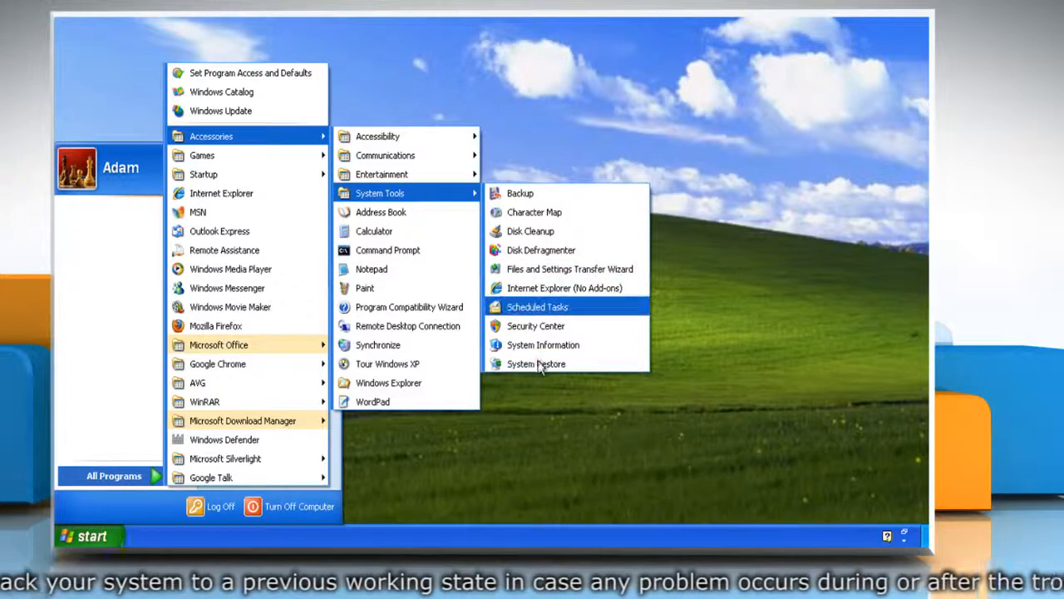
left_click(536, 362)
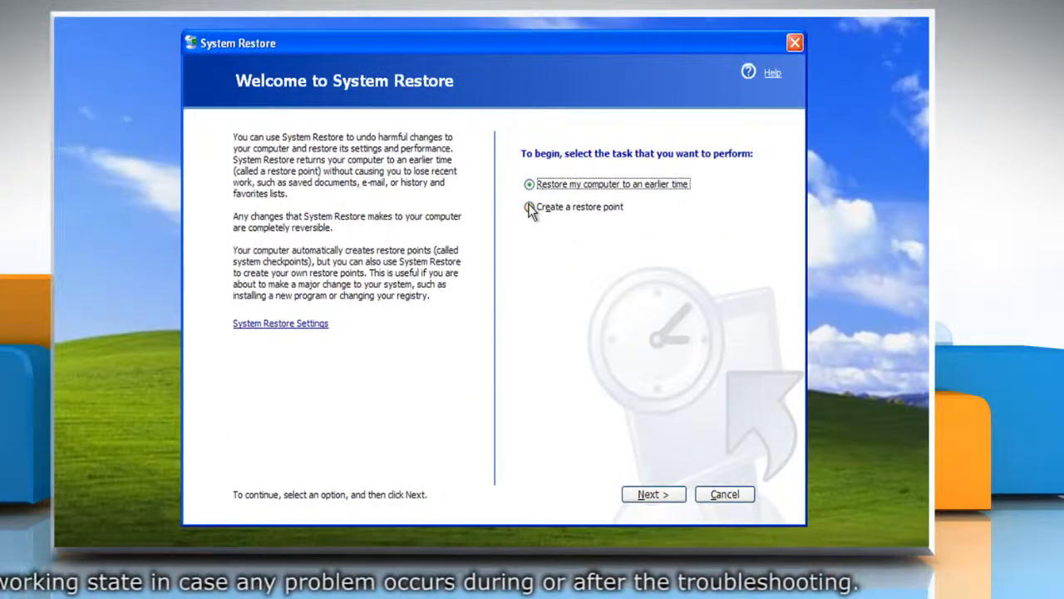
- Create a restore point described as "system restore point" and close the wizard
left_click(529, 207)
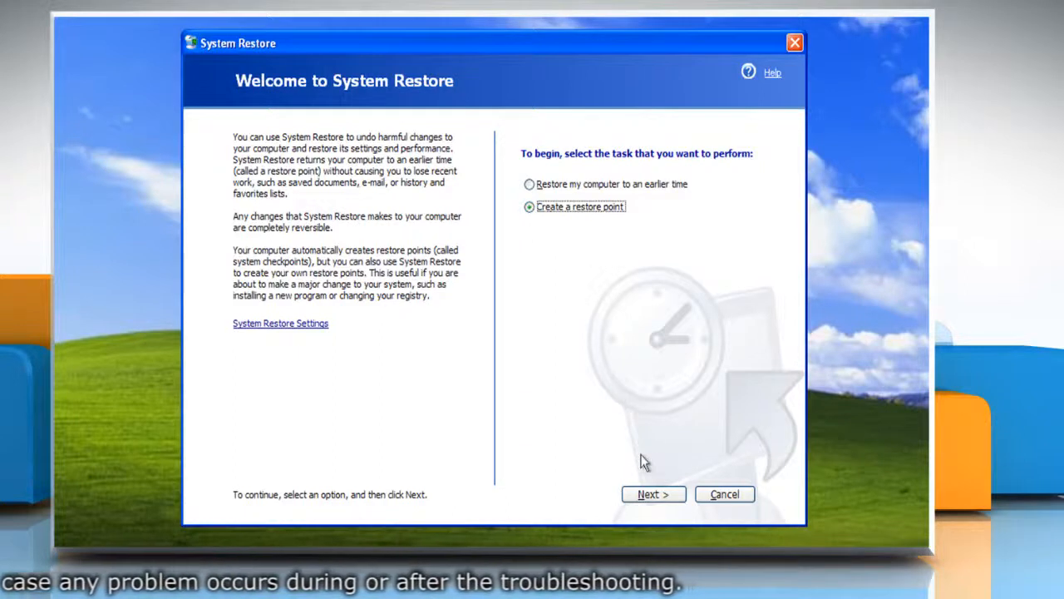
left_click(654, 492)
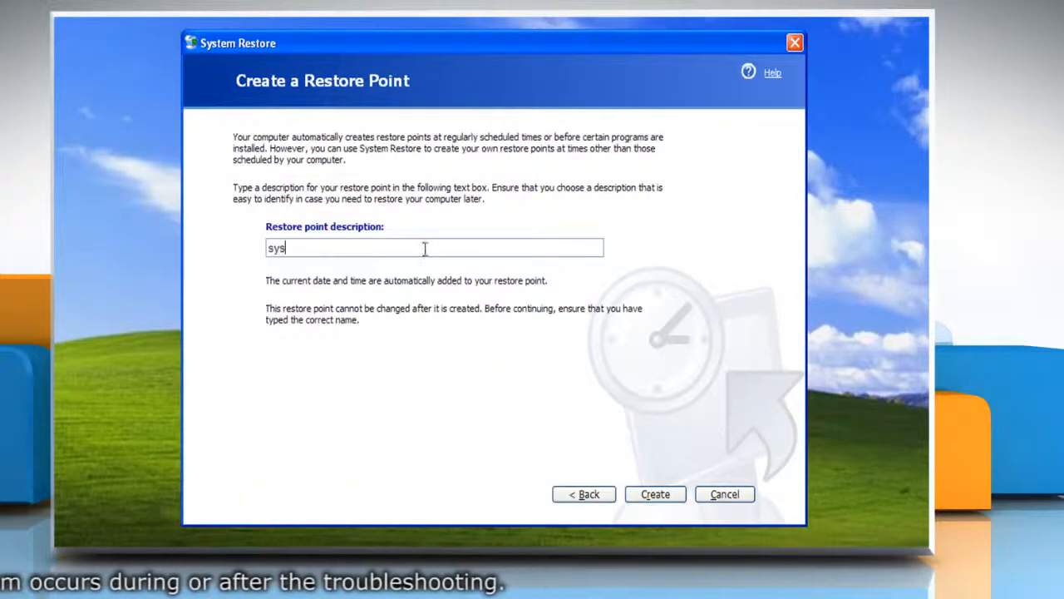
type("tem restore point")
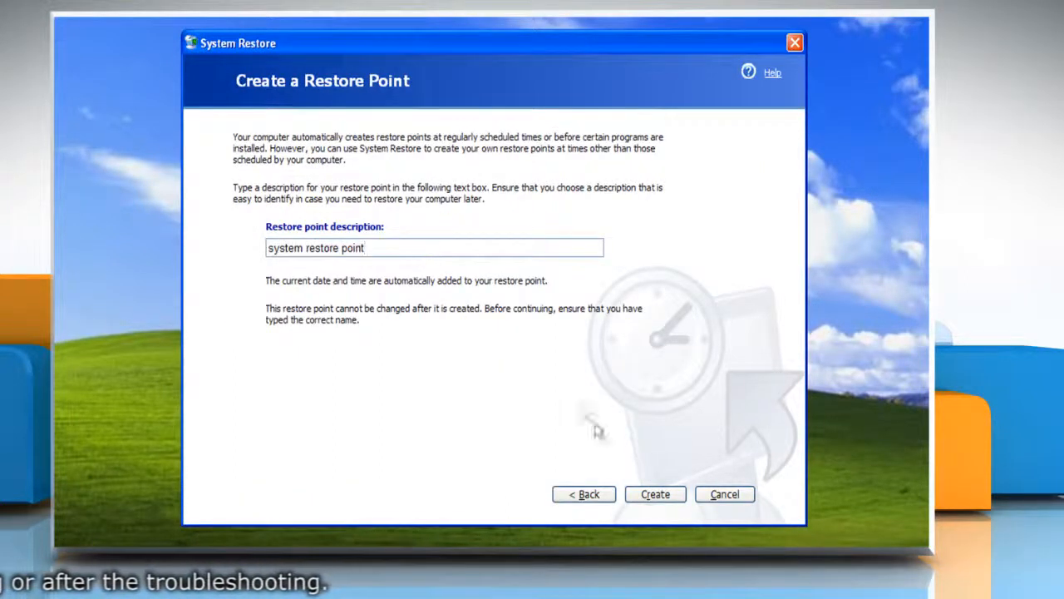
left_click(655, 494)
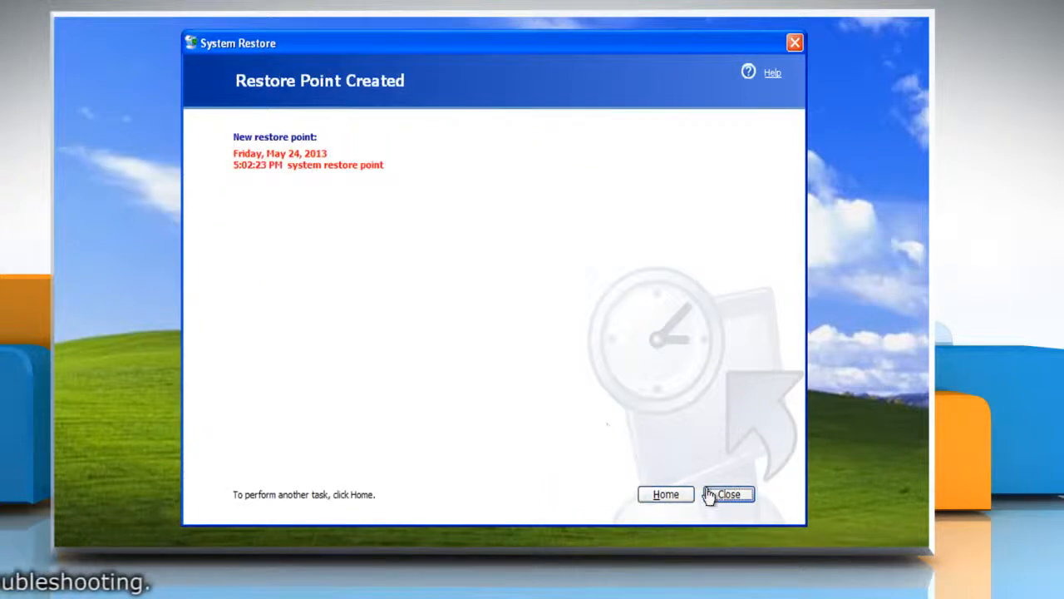
left_click(729, 494)
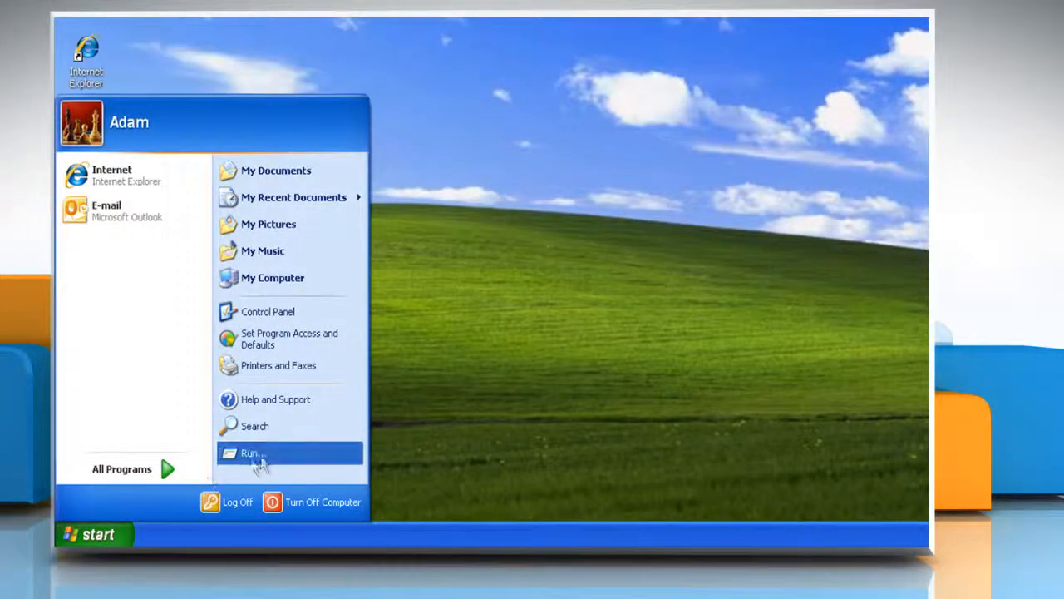
- Start Notepad through the Run box with the command "notepad"
left_click(252, 452)
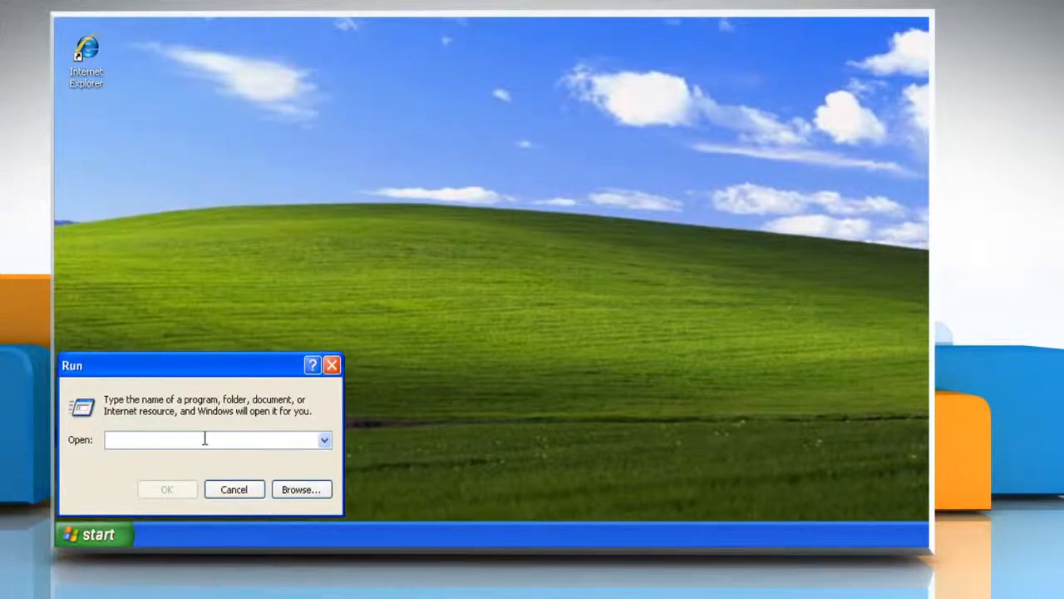
type("notepad")
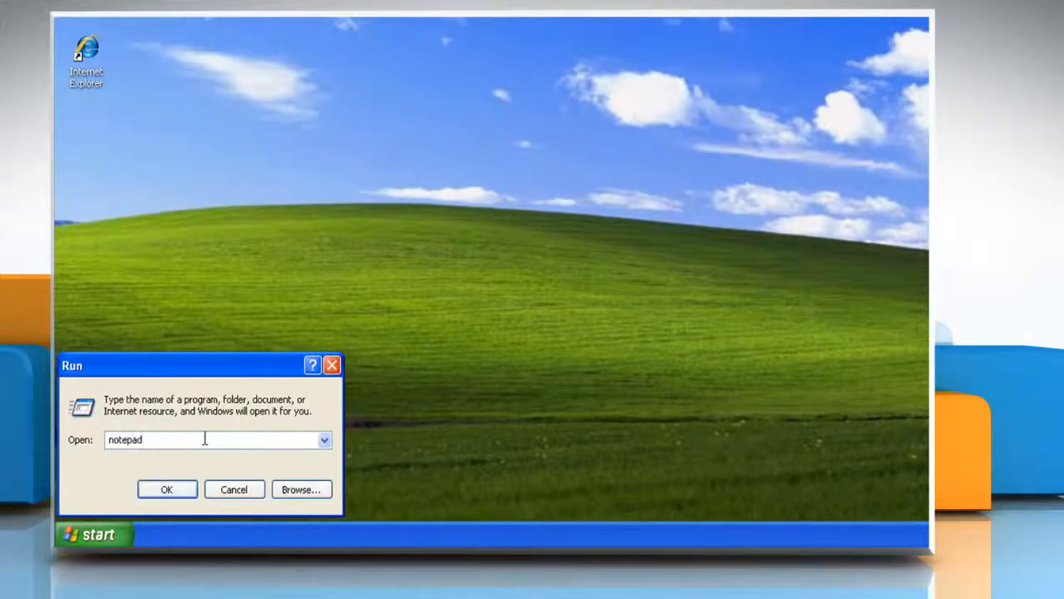
left_click(167, 489)
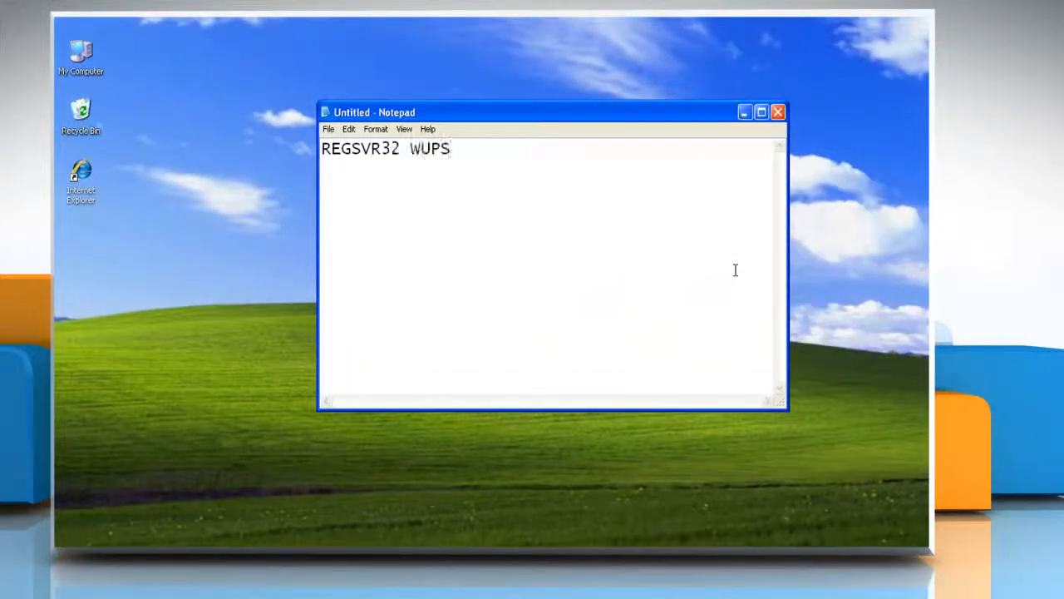
- Write REGSVR32 <dll> /S lines for WUPS2, WUAUENG, WUAPO, MUCLTUI, WUCLTUI, MUWEB and QMGR
type("2.DLL /S")
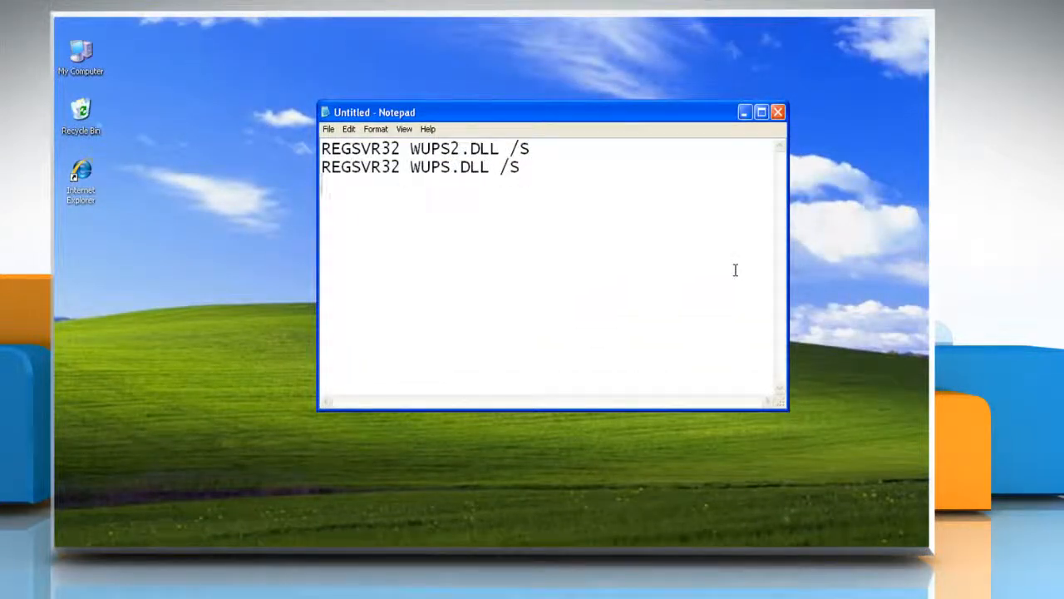
type("REGSVR32 WUAUENG.DLL /S")
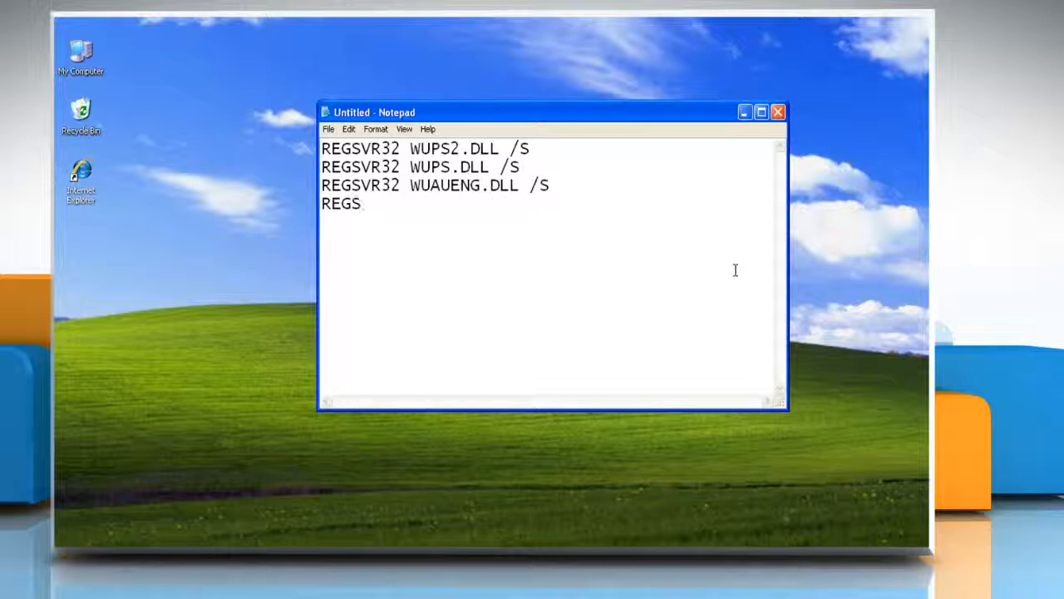
type("VR32 WUAPO.DLL /S")
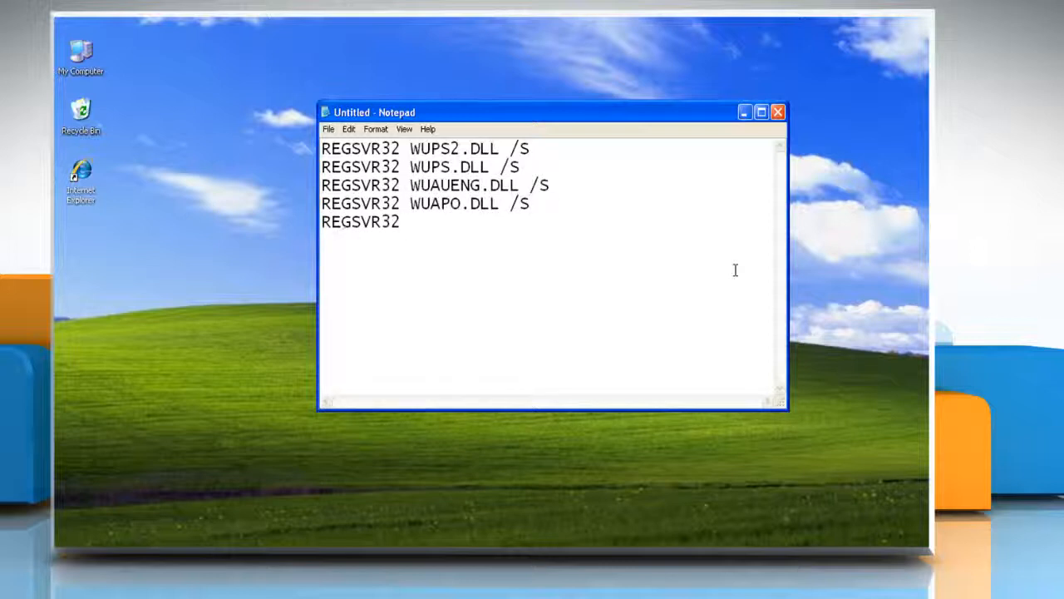
type("MUCLTUI.DLL /S")
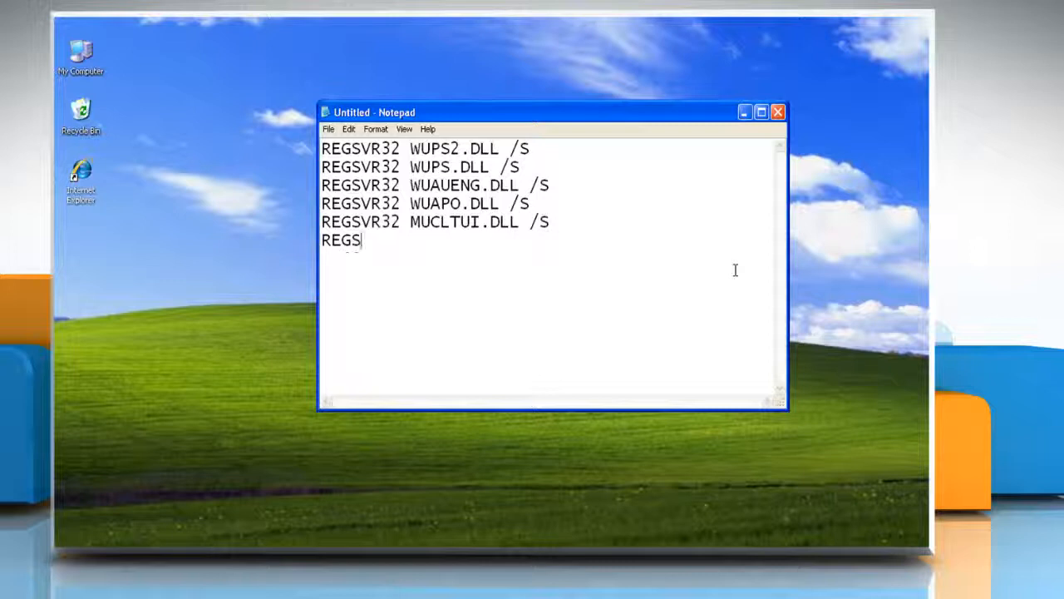
type("VR32 WUCLTUI.DLL /S")
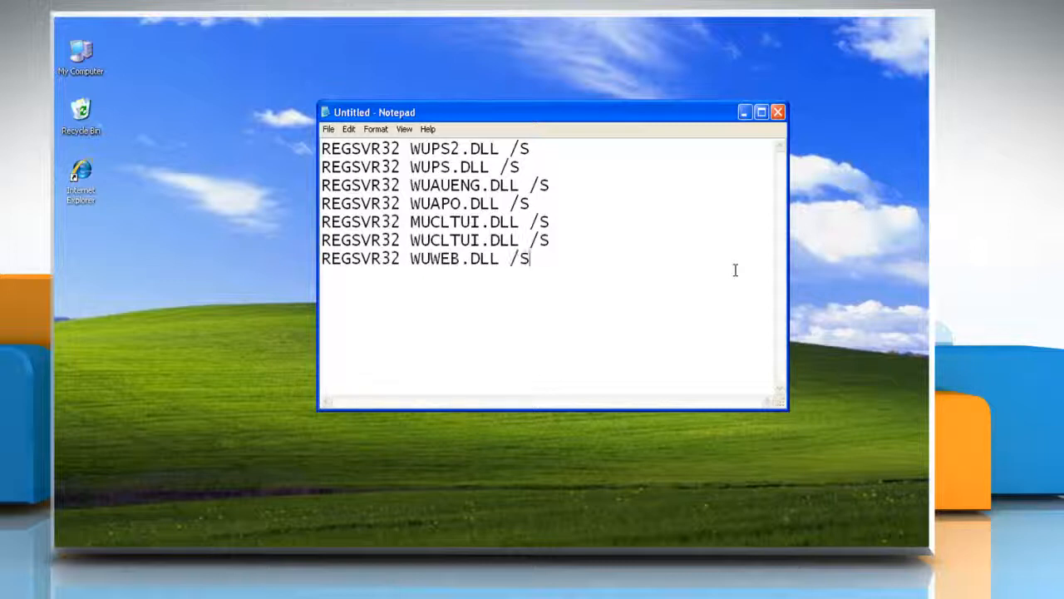
type("REGSVR32 MUWEB.DLL /S")
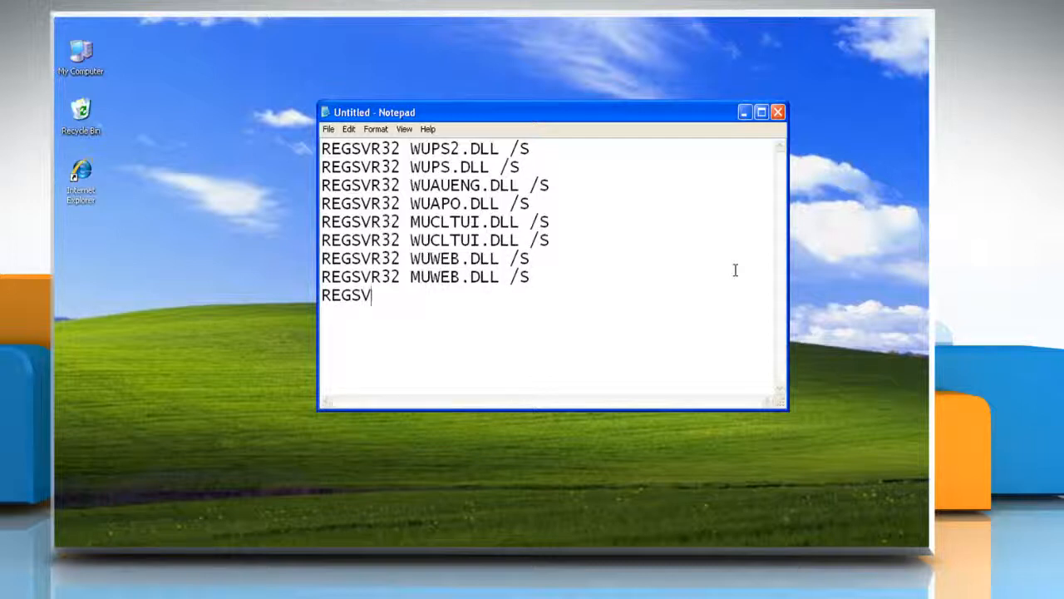
type("32 QMGR.DLL /S")
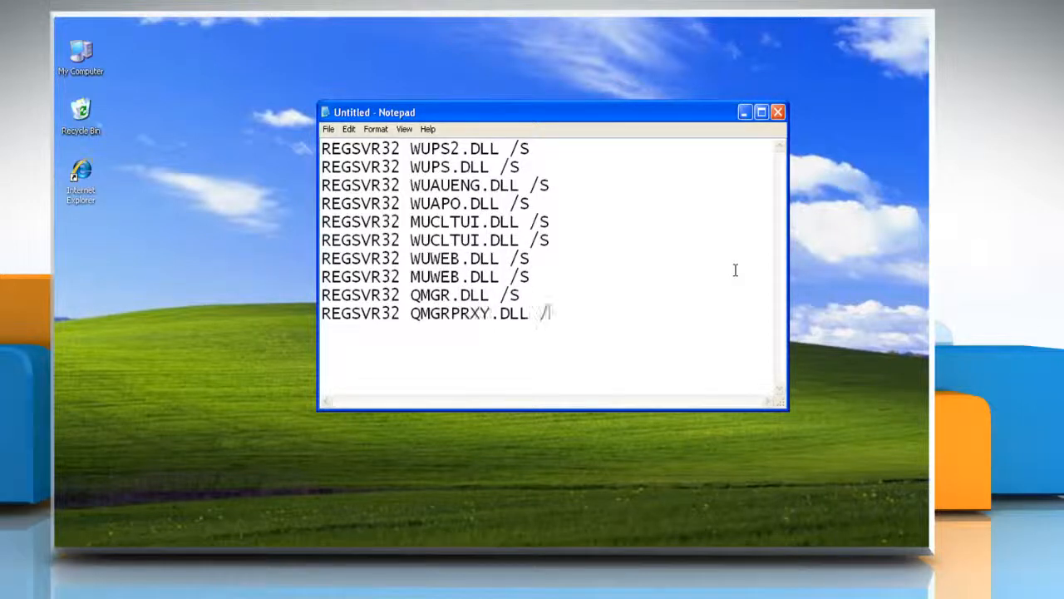
- Save the commands to the Desktop as register.bat with file type All Files
left_click(329, 129)
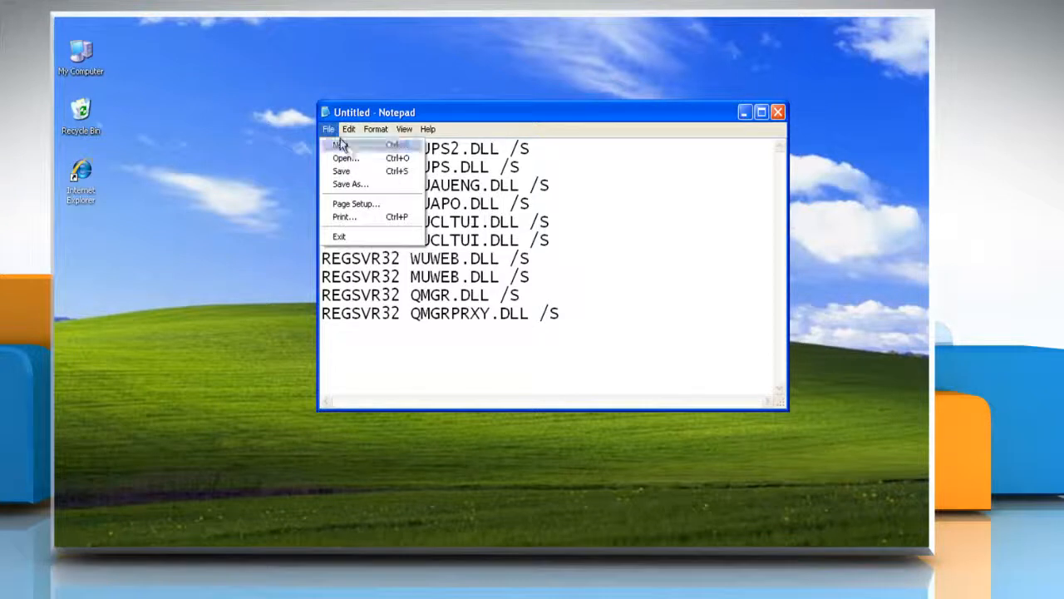
left_click(349, 183)
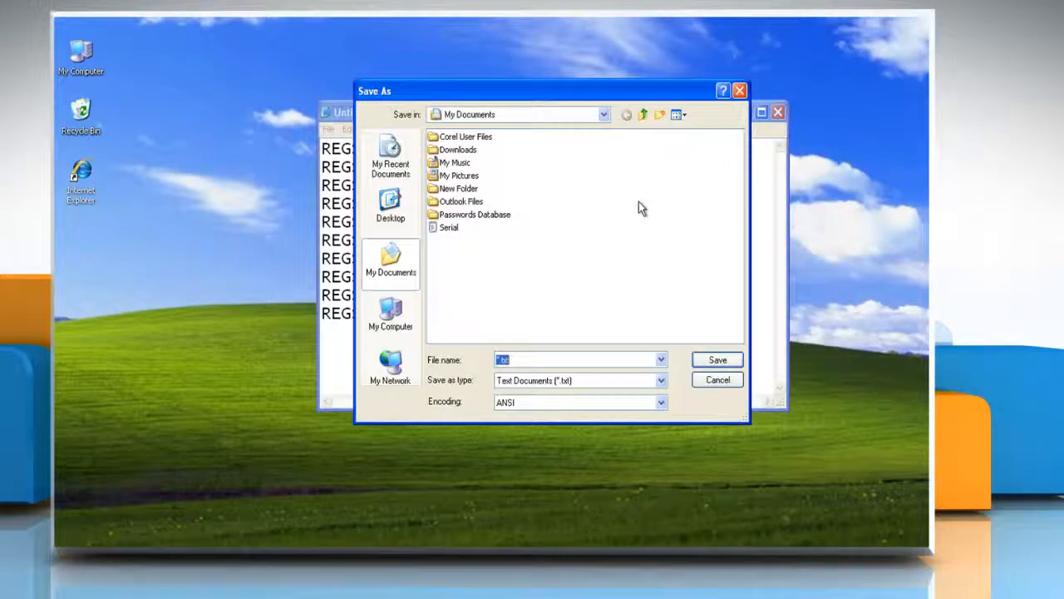
left_click(389, 207)
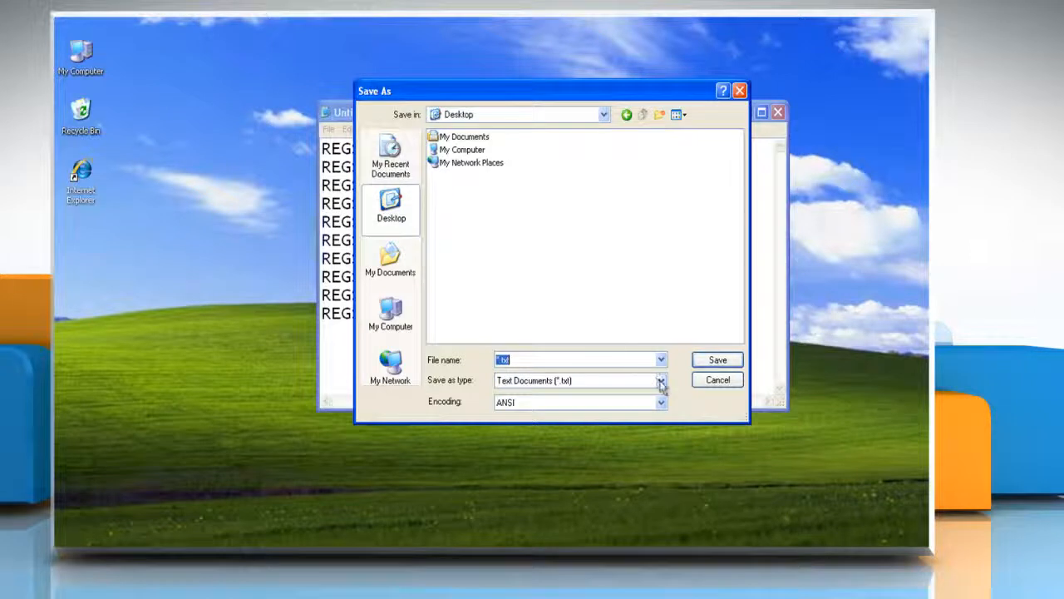
left_click(662, 379)
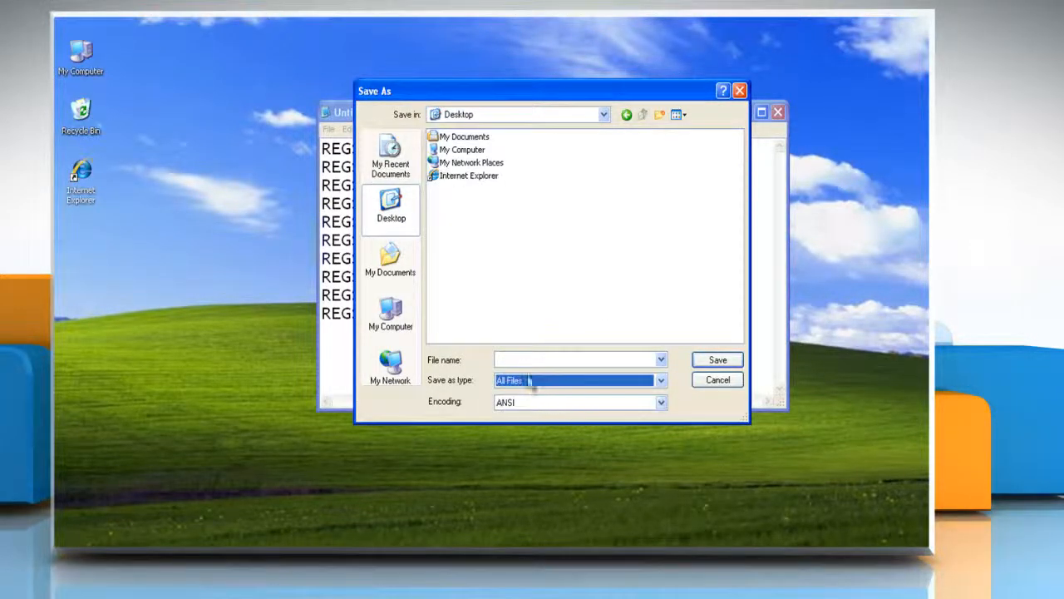
left_click(579, 359)
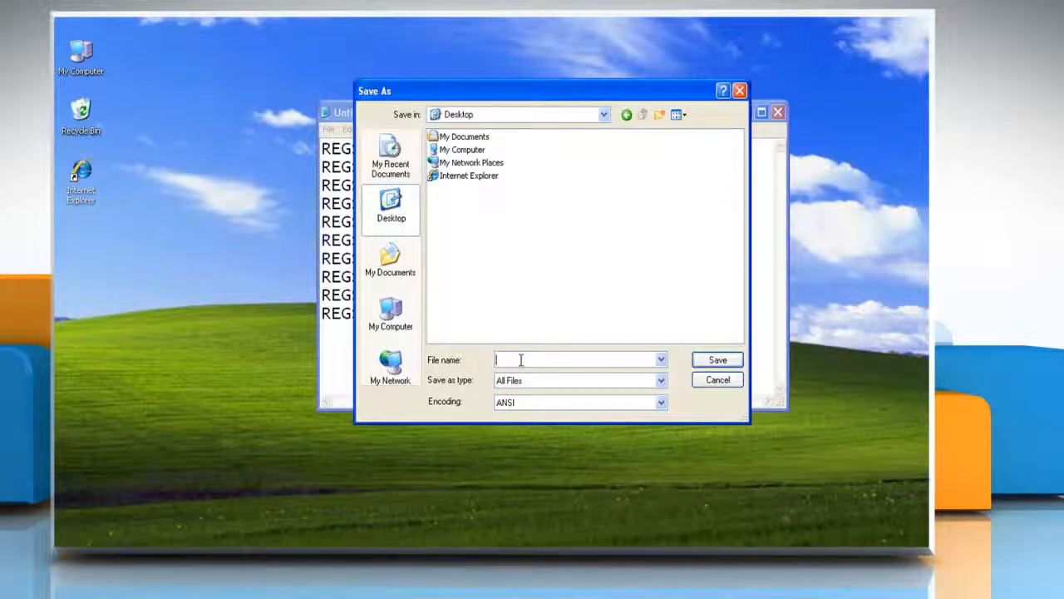
type("register.bat")
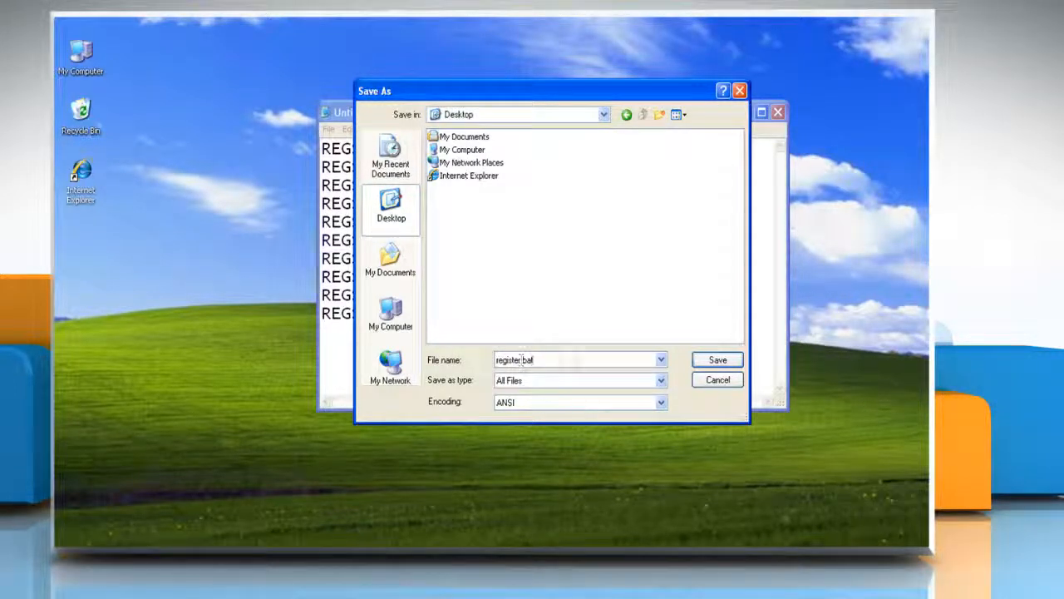
left_click(716, 359)
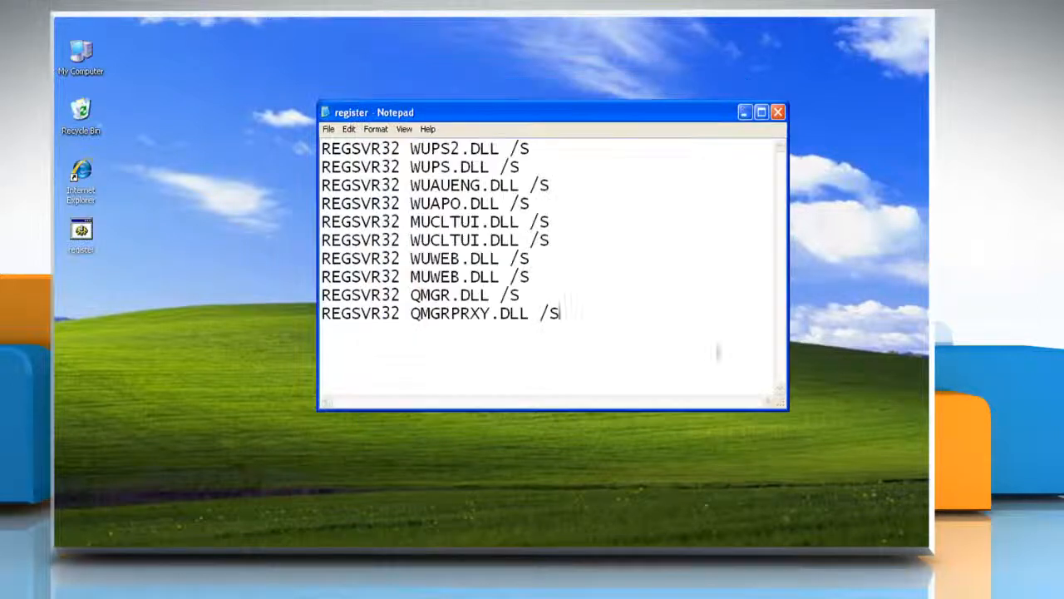
- Close Notepad and run register.bat from the desktop
left_click(778, 111)
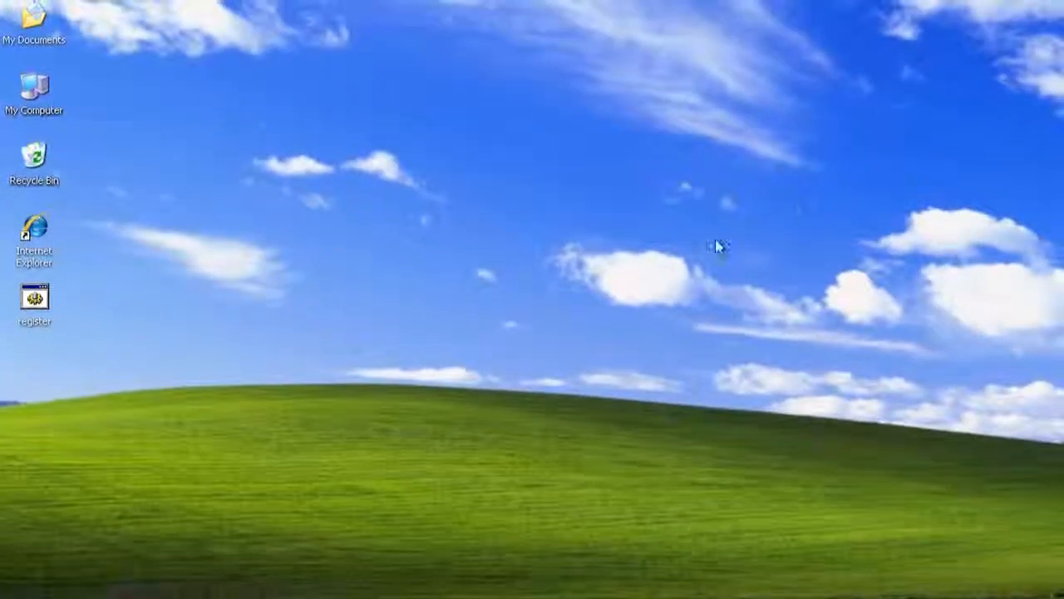
double_click(33, 301)
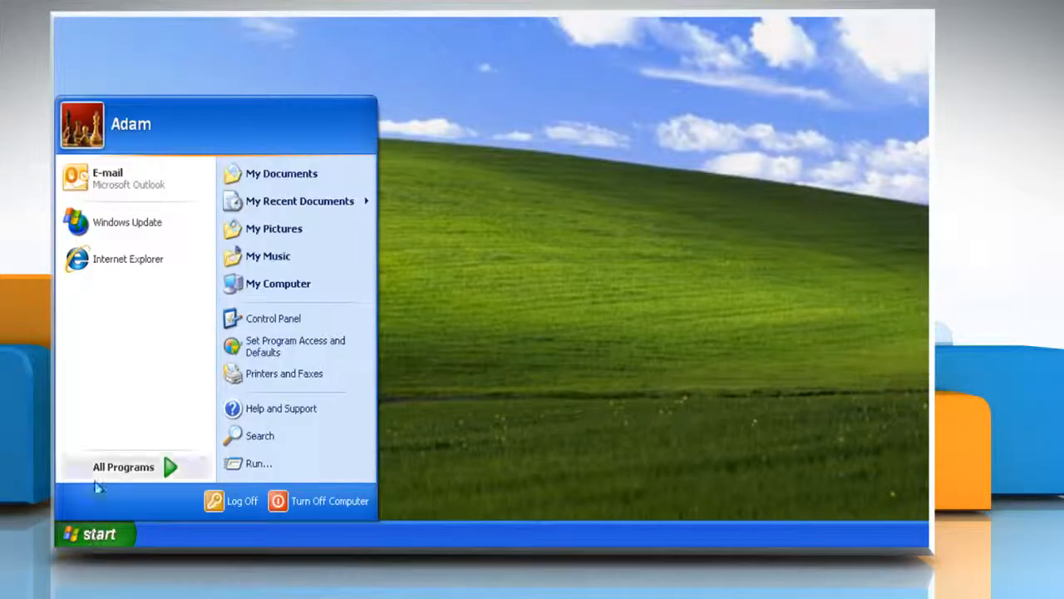
- Open Windows Update from the Start menu and choose Express to check for high-priority updates
left_click(291, 133)
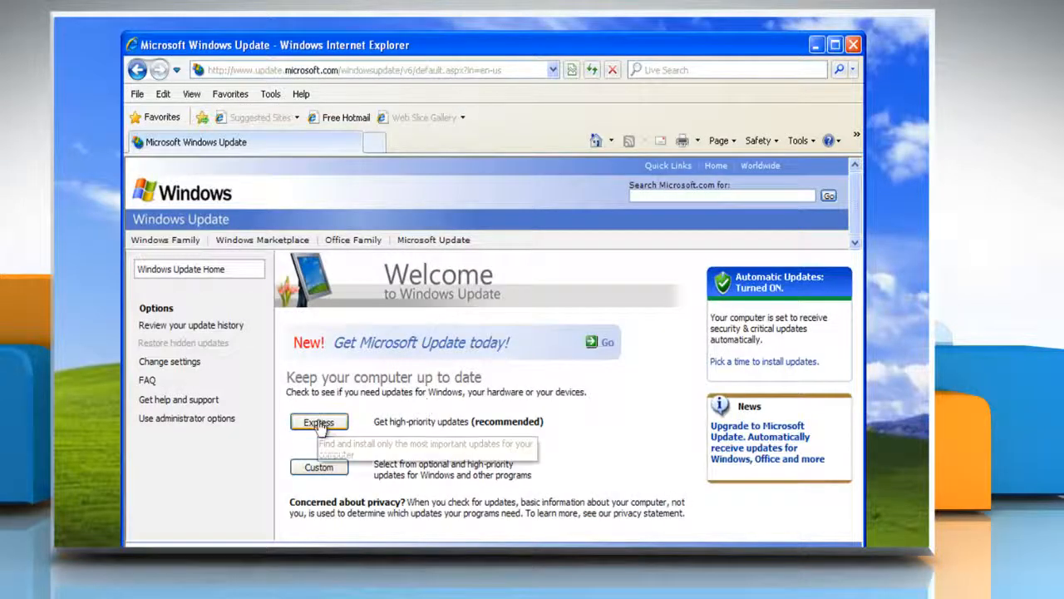
left_click(319, 423)
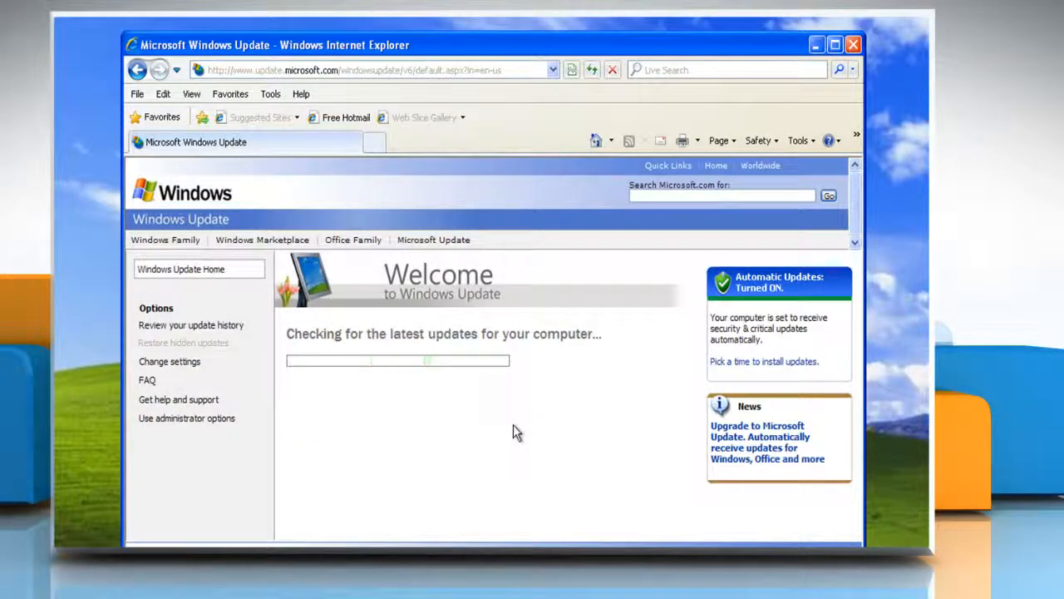